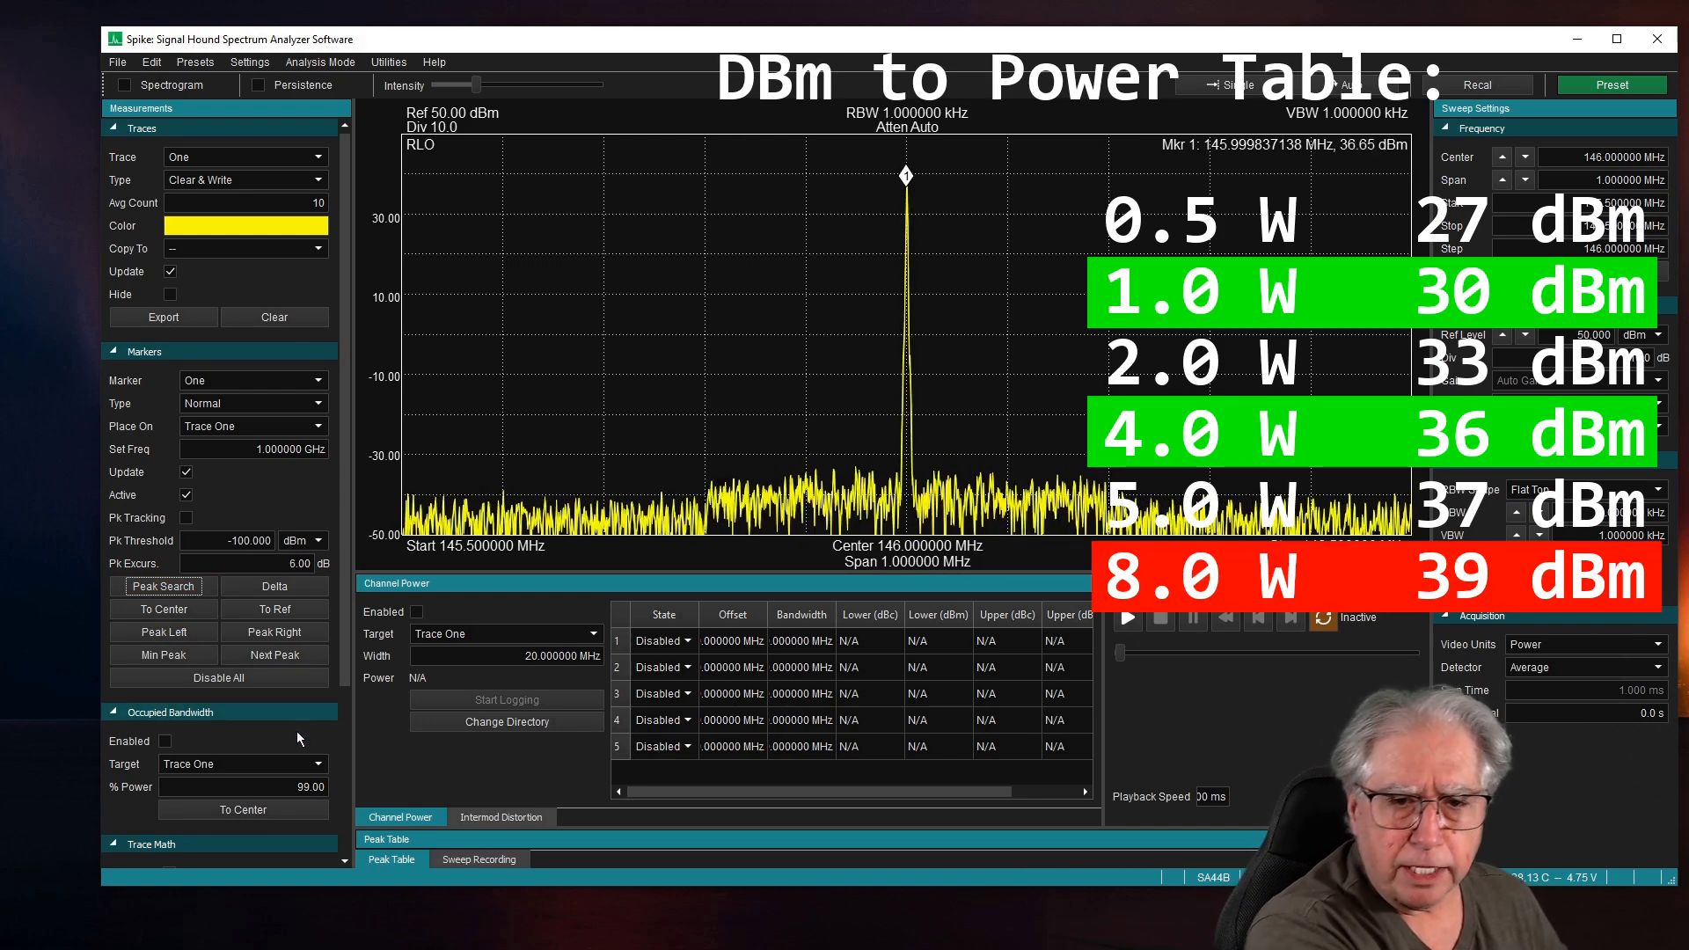
Take single sweeps of the 146 MHz carrier's five harmonics, refreshing THD to 0.054%.
{"action": "left_click", "coordinate": [163, 586]}
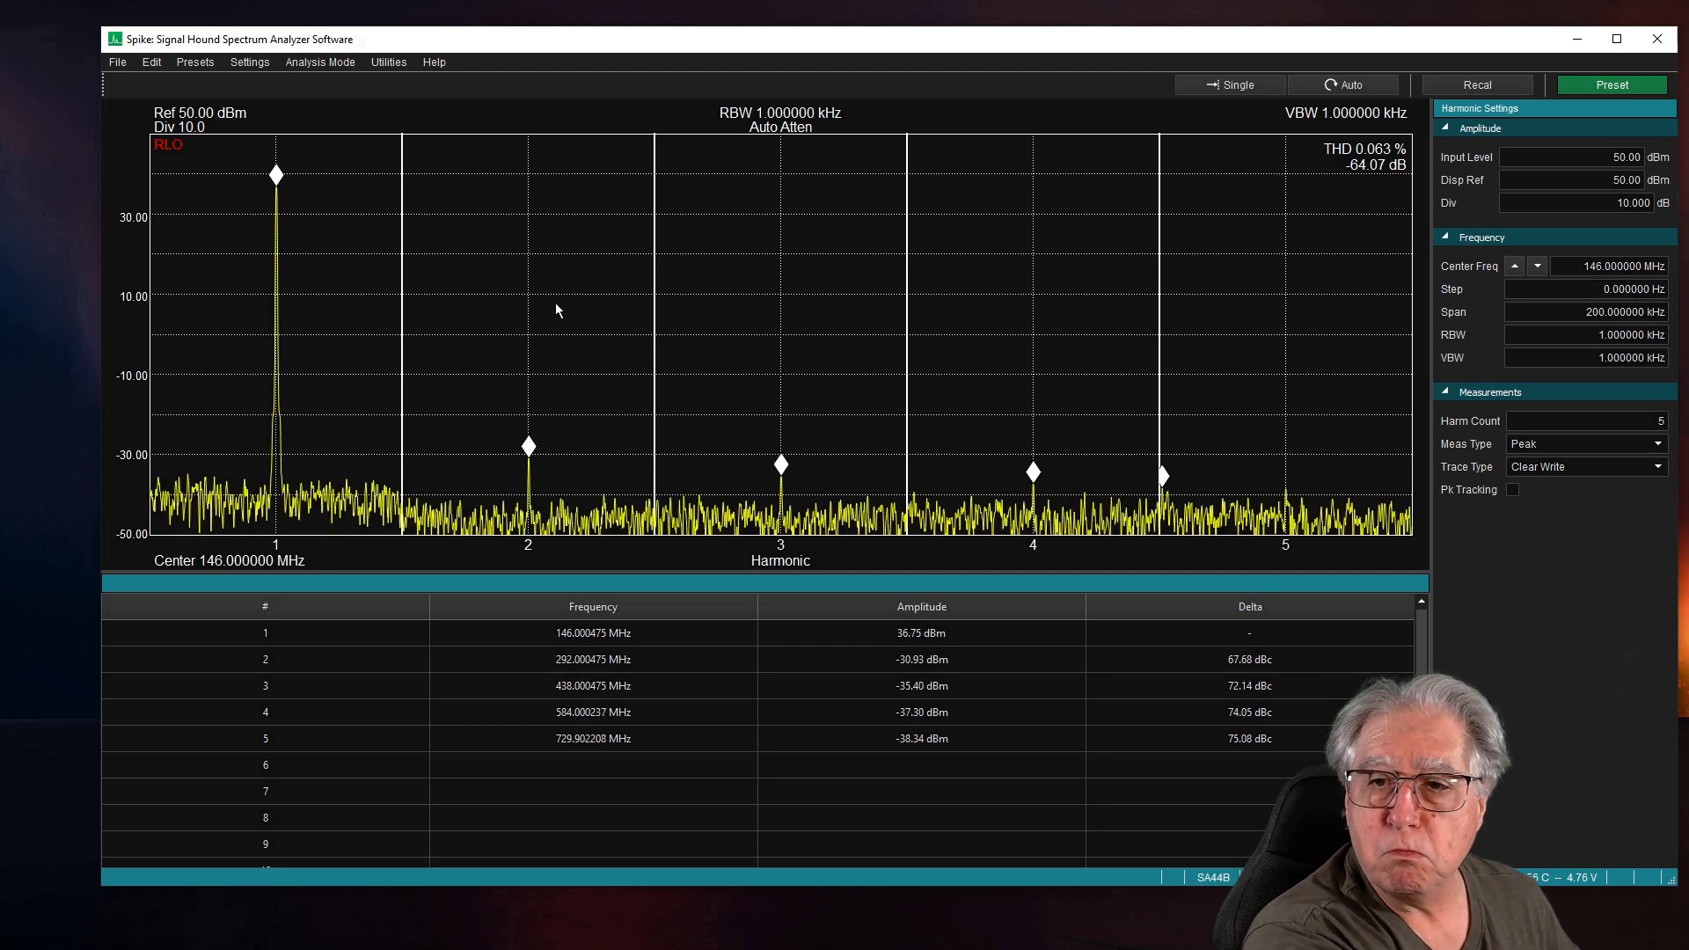
{"action": "left_click", "coordinate": [1230, 84]}
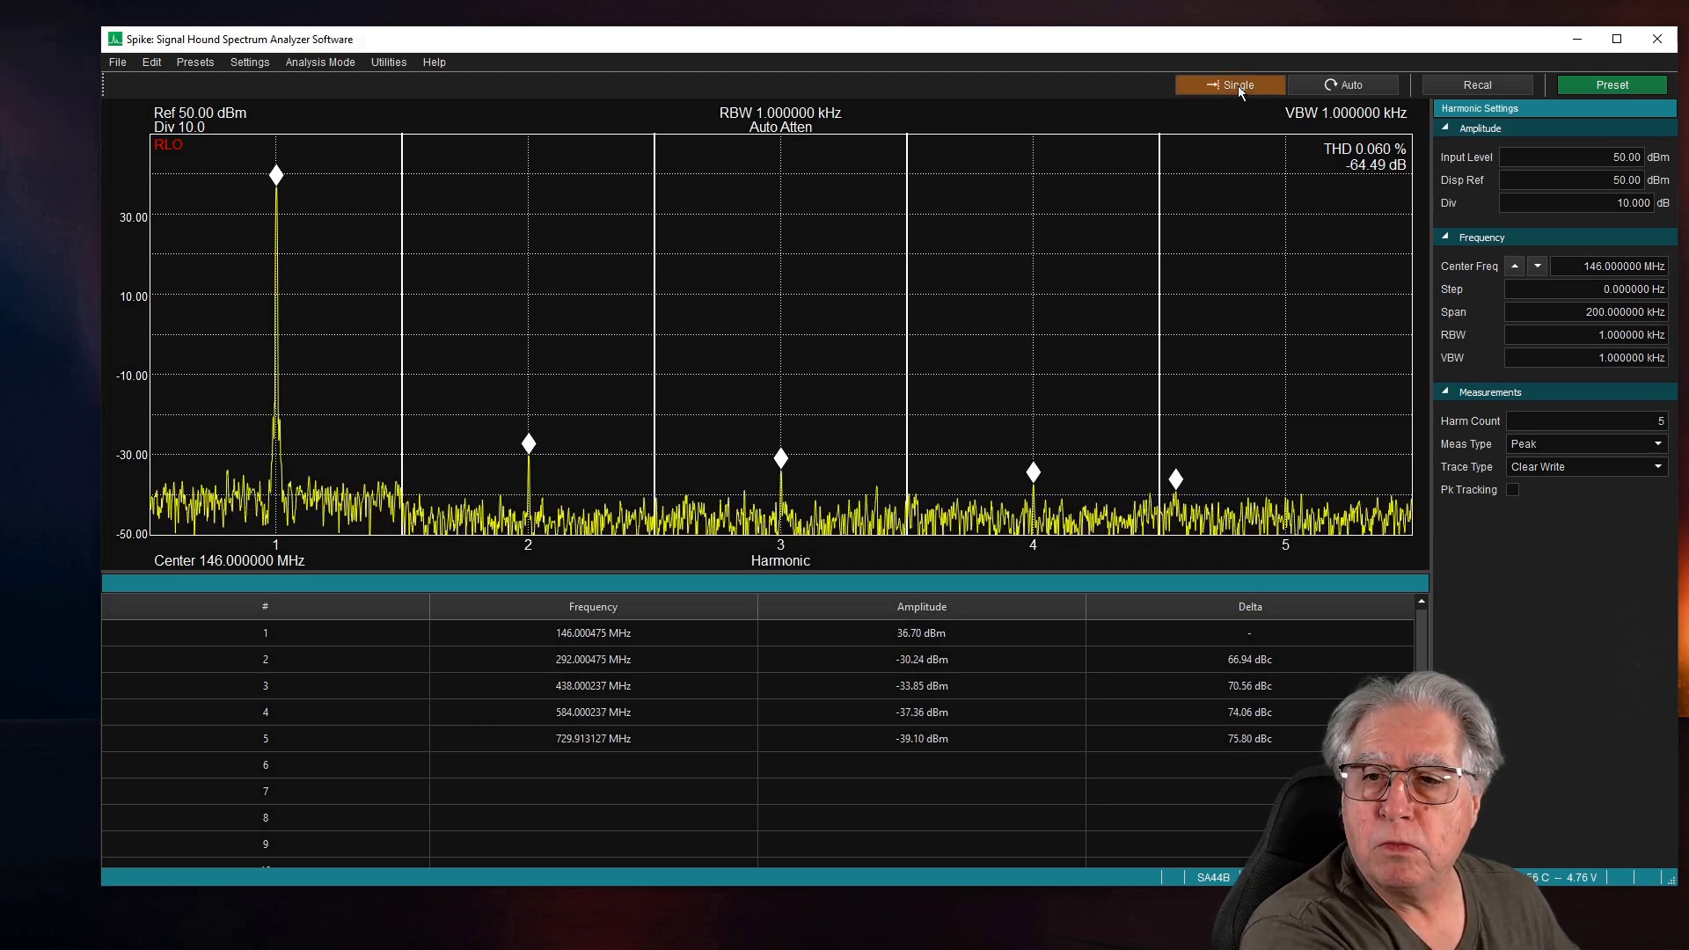
{"action": "left_click", "coordinate": [1233, 85]}
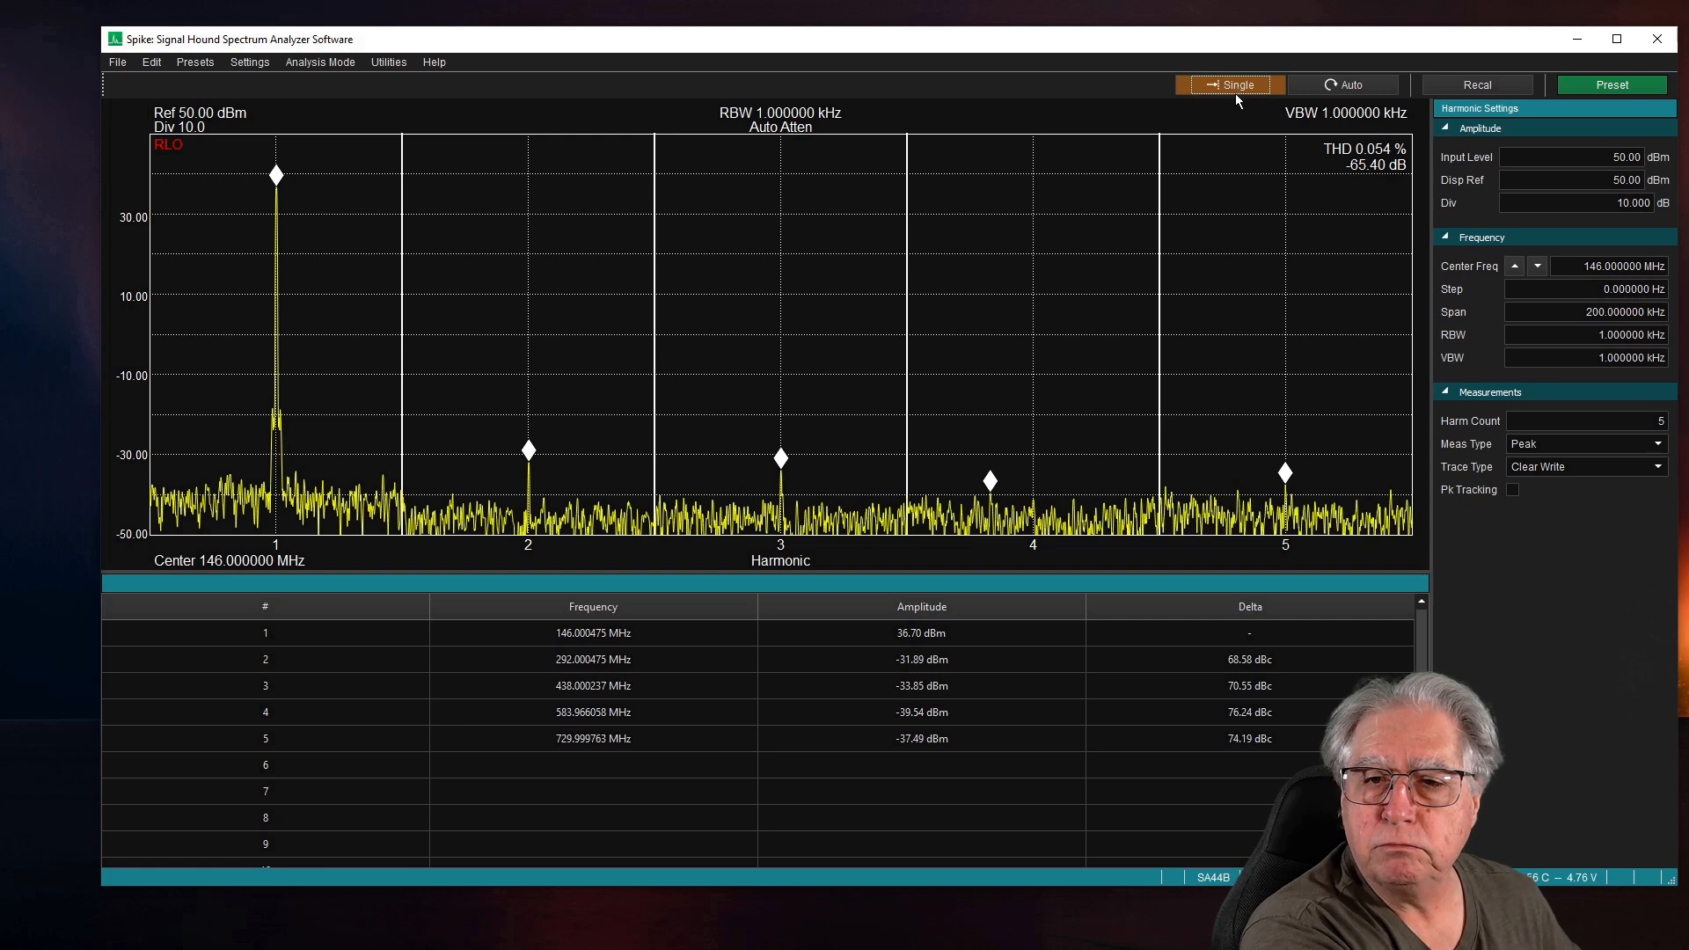